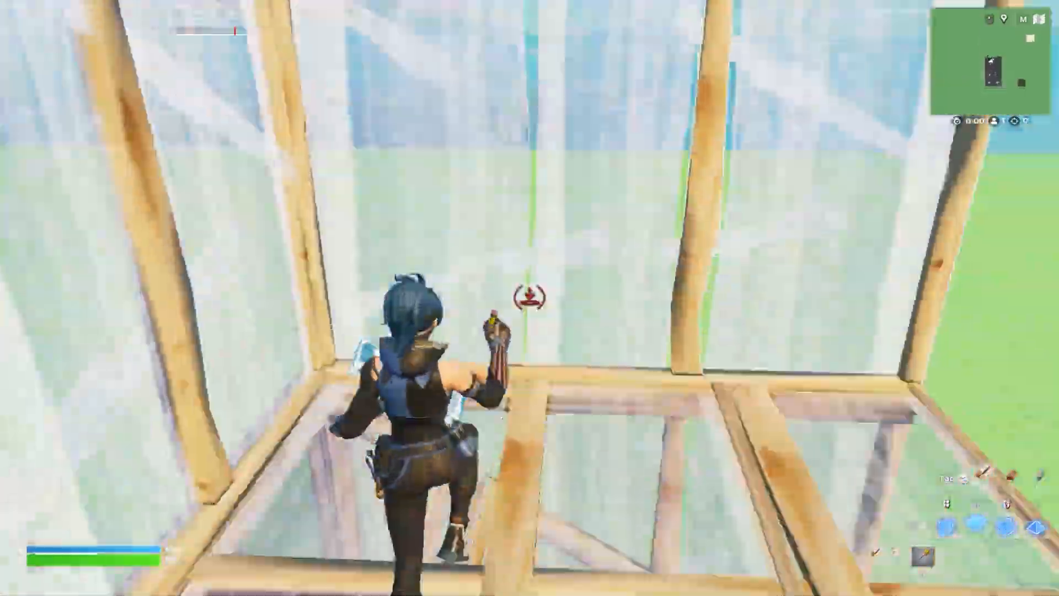
Step: Navigate from AppData\Local through FortniteGame's Saved\Config to the WindowsClient folder
{"action": "key", "text": "Escape"}
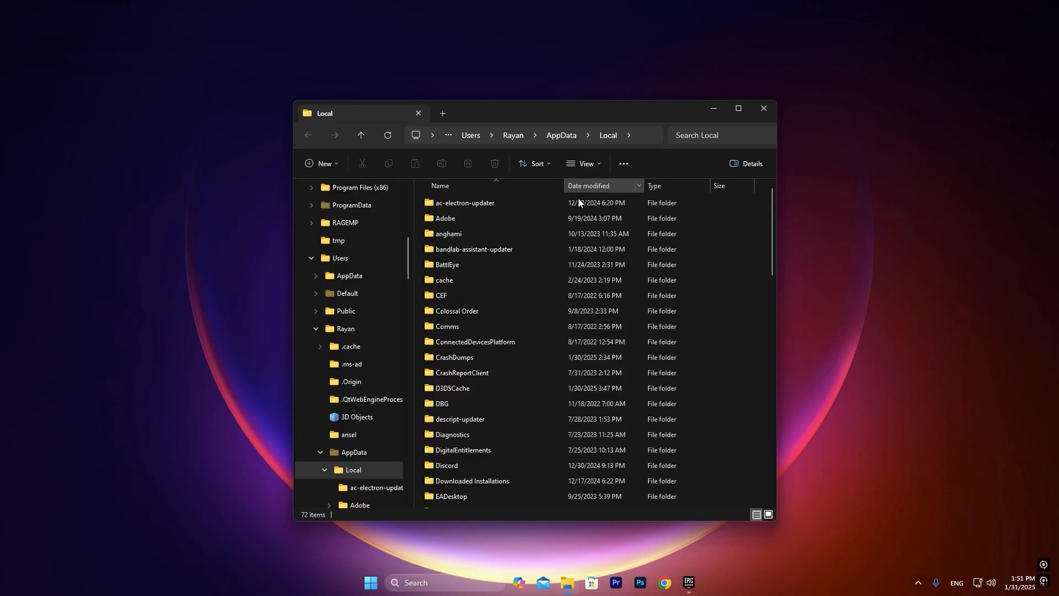
{"action": "mouse_move", "coordinate": [751, 286]}
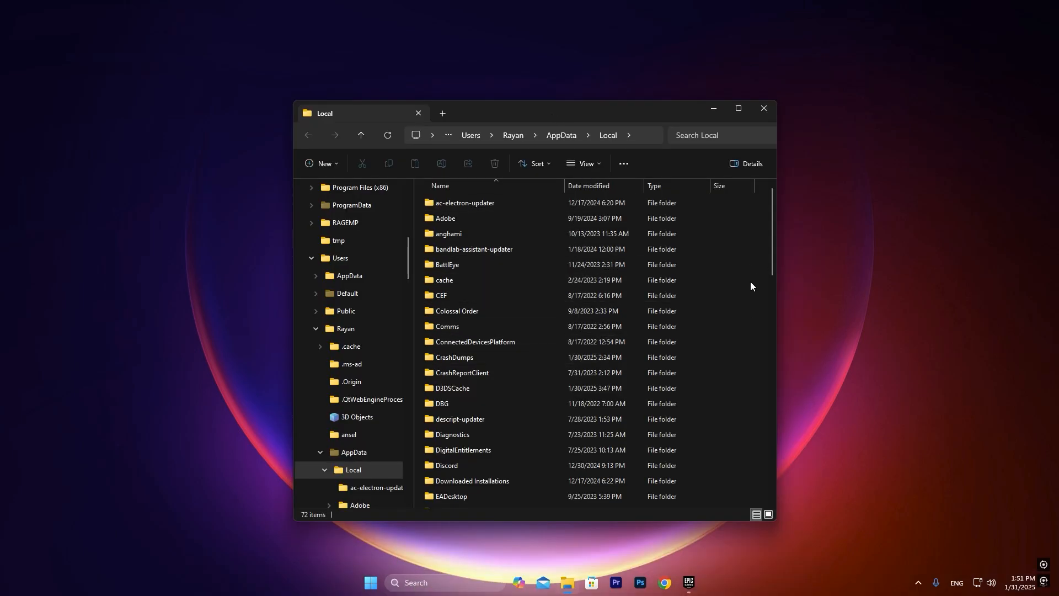
{"action": "scroll", "scroll_direction": "down", "scroll_amount": 3}
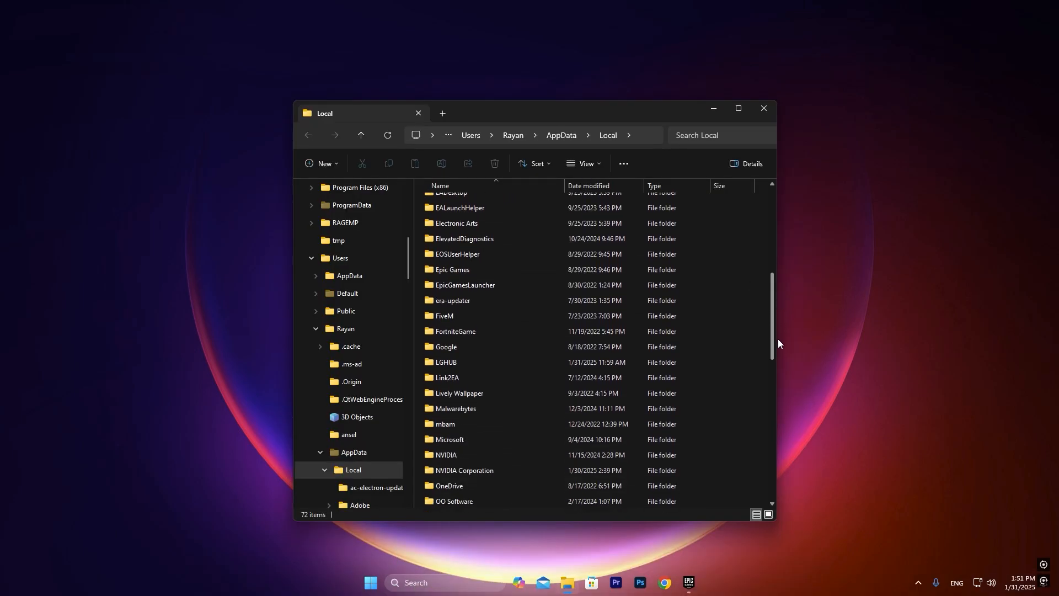
{"action": "double_click", "coordinate": [455, 331]}
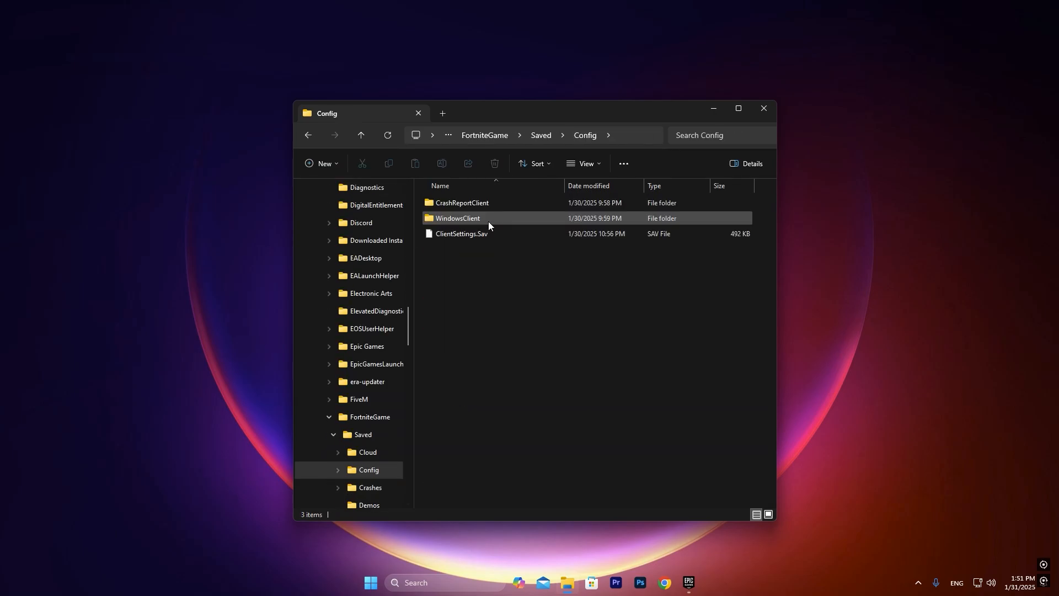
{"action": "double_click", "coordinate": [458, 218]}
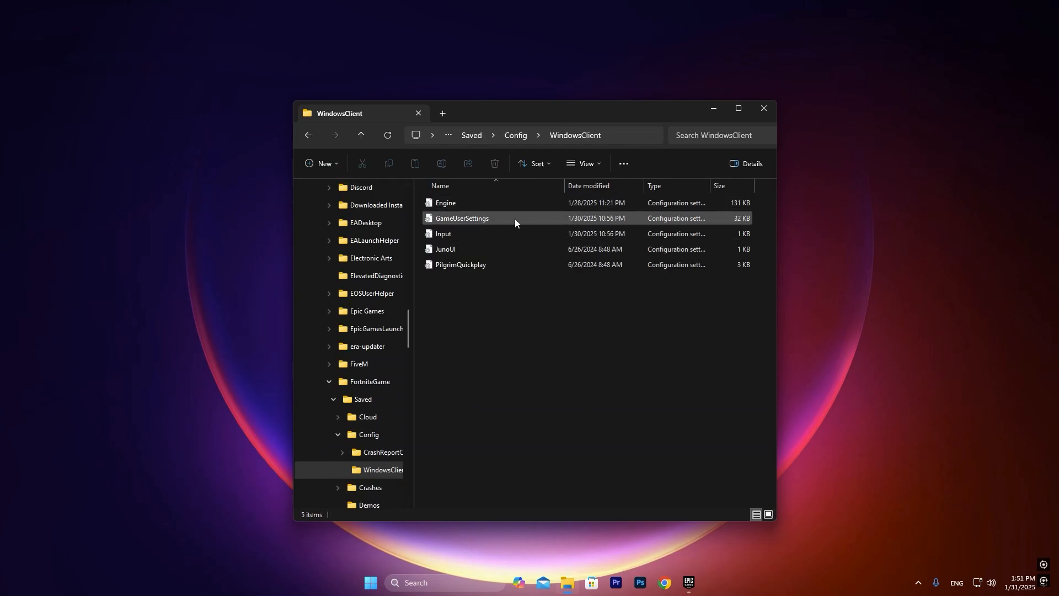
{"action": "mouse_move", "coordinate": [474, 219]}
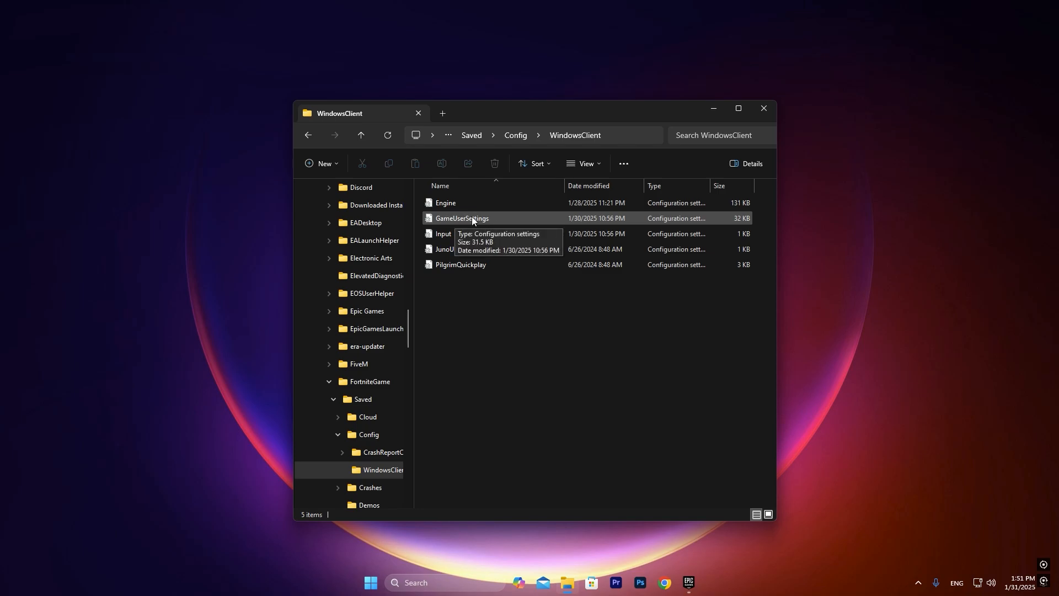
{"action": "mouse_move", "coordinate": [496, 224]}
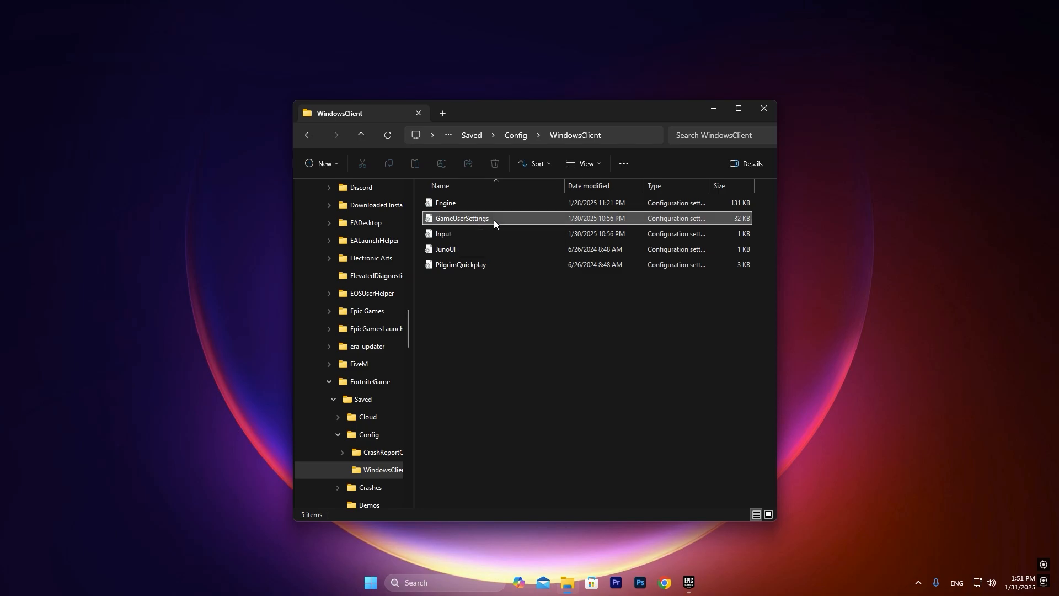
{"action": "right_click", "coordinate": [461, 218]}
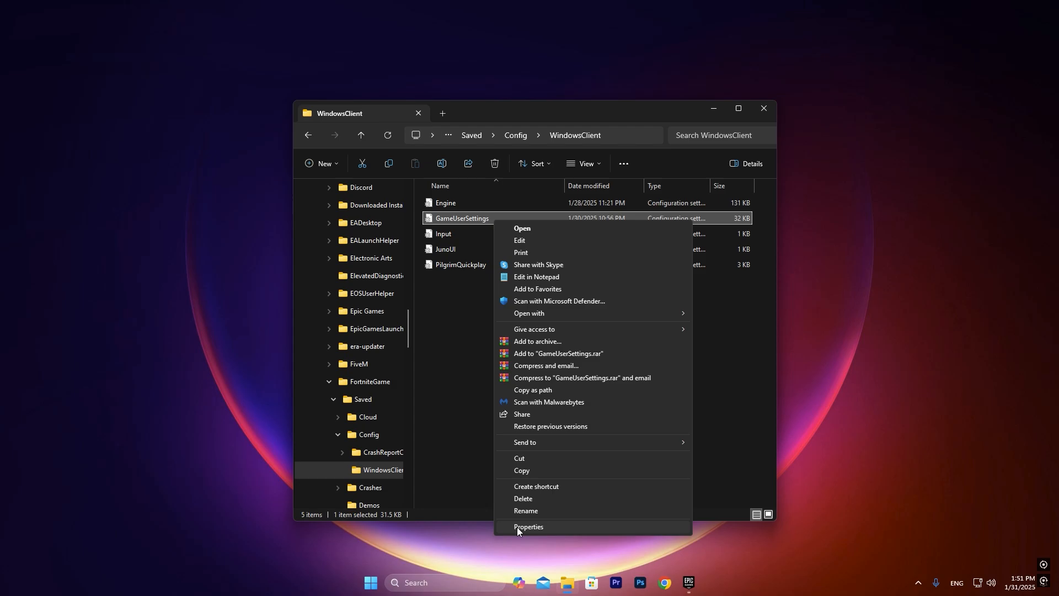
{"action": "left_click", "coordinate": [529, 526]}
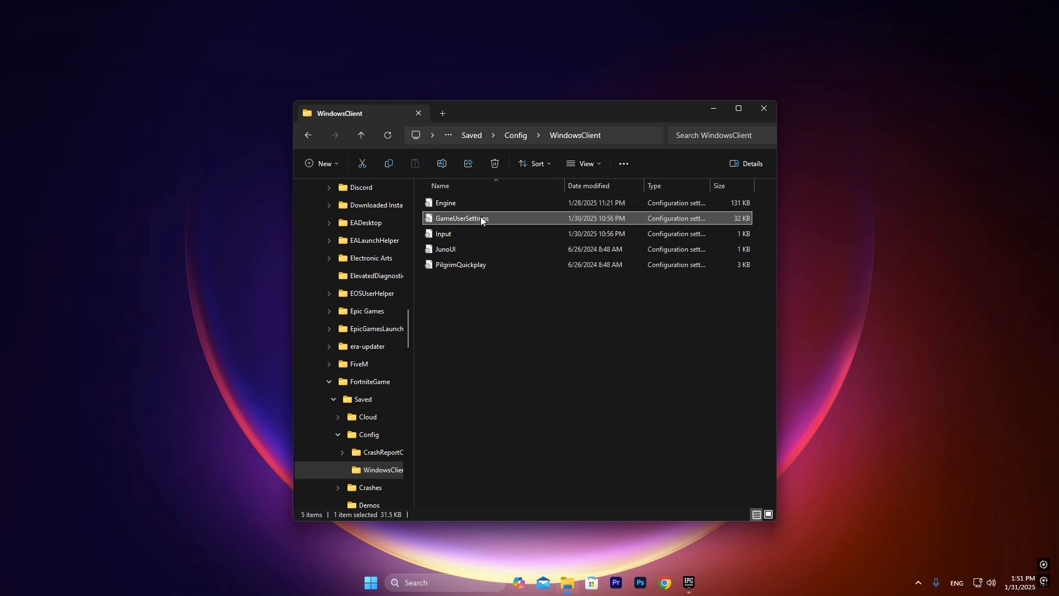
Step: Open GameUserSettings.ini in Notepad and use Find to search for 'SizeX'
{"action": "double_click", "coordinate": [461, 218]}
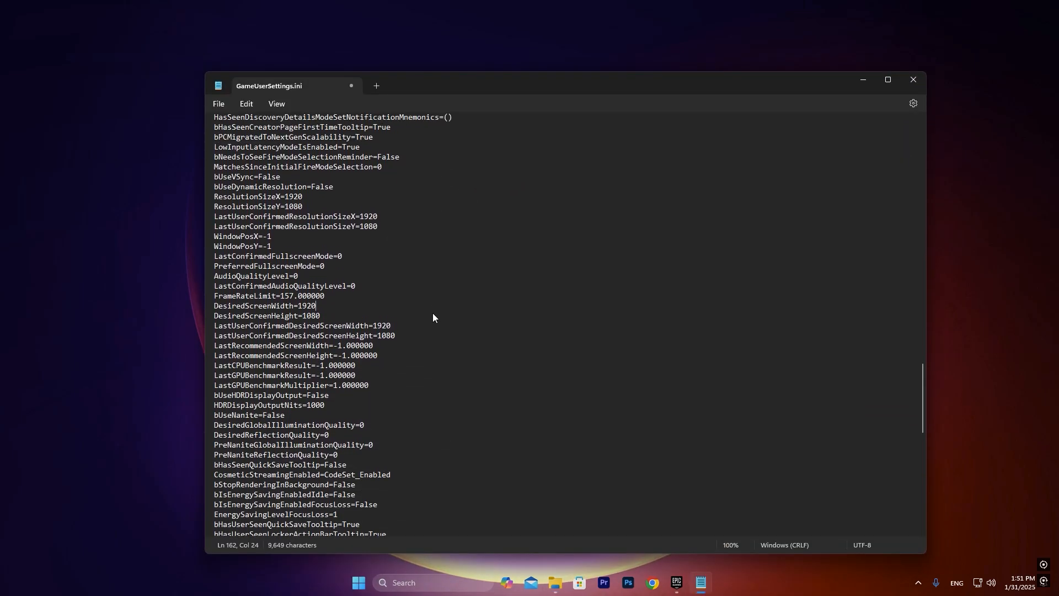
{"action": "scroll", "scroll_direction": "up", "scroll_amount": 3}
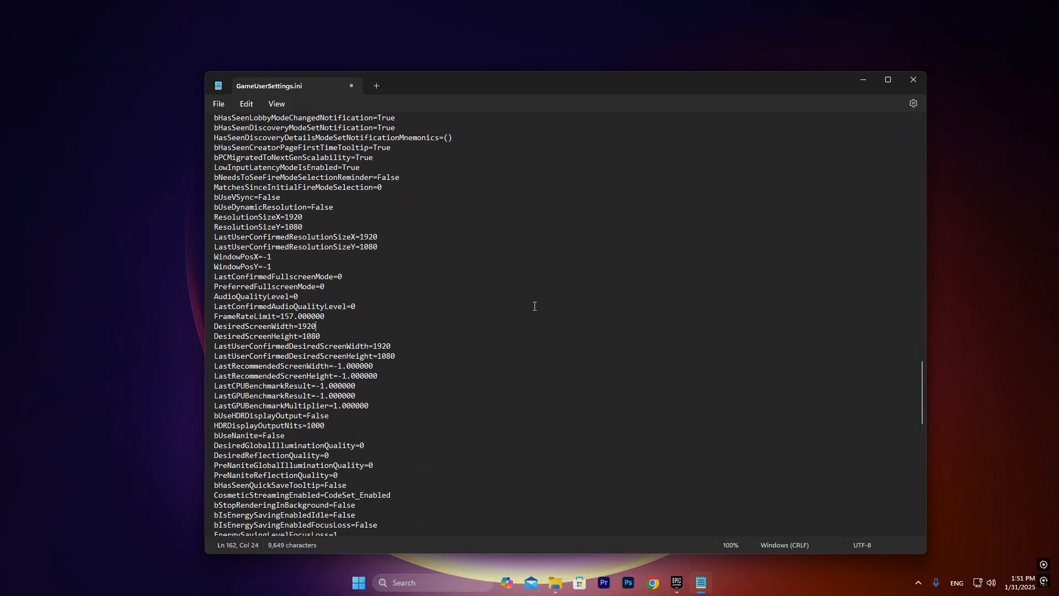
{"action": "left_click", "coordinate": [276, 103]}
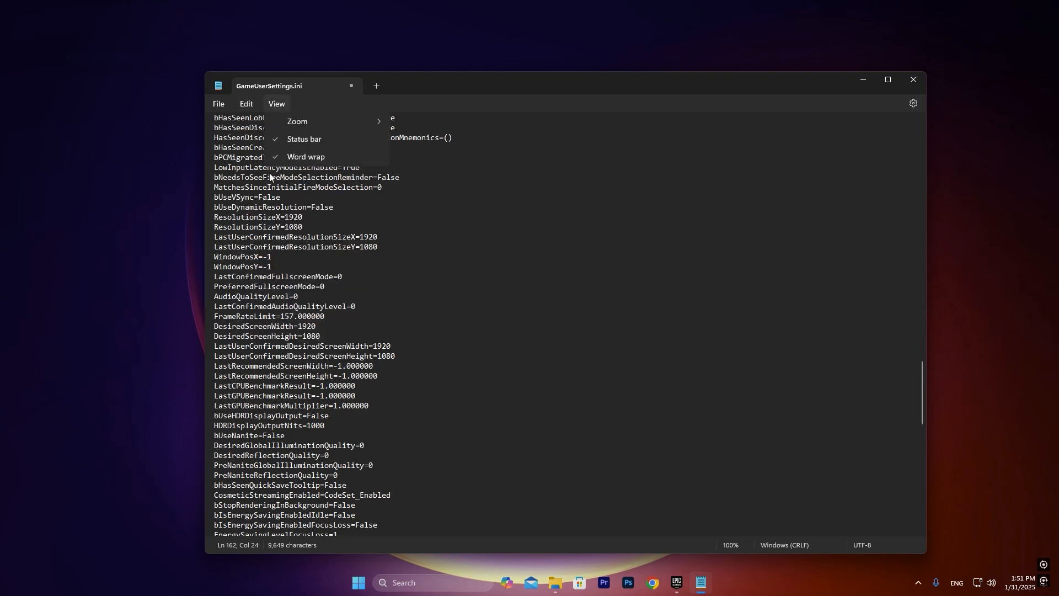
{"action": "left_click", "coordinate": [305, 156]}
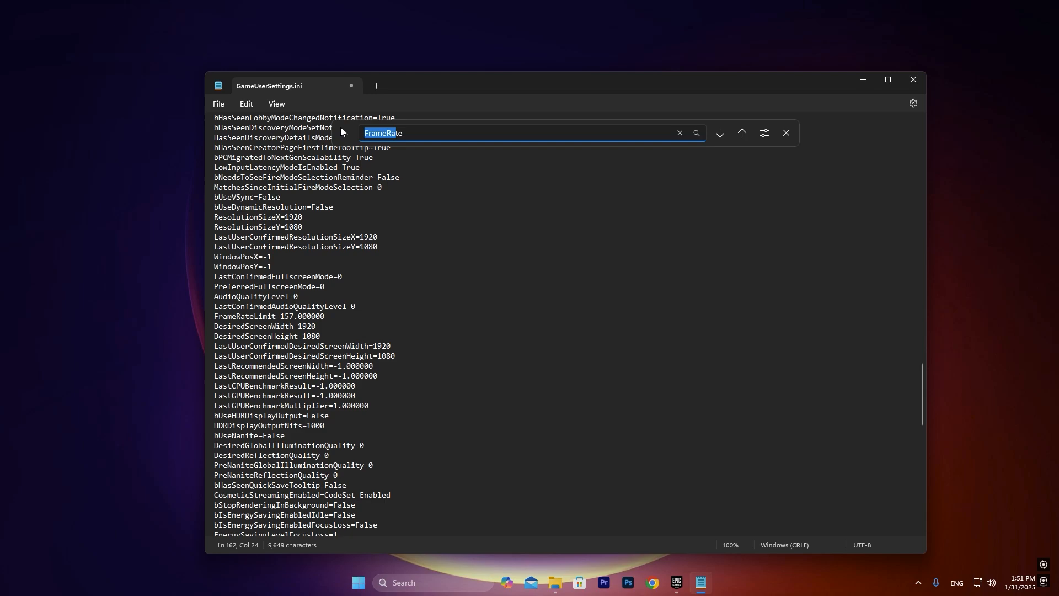
{"action": "type", "text": "Siz"}
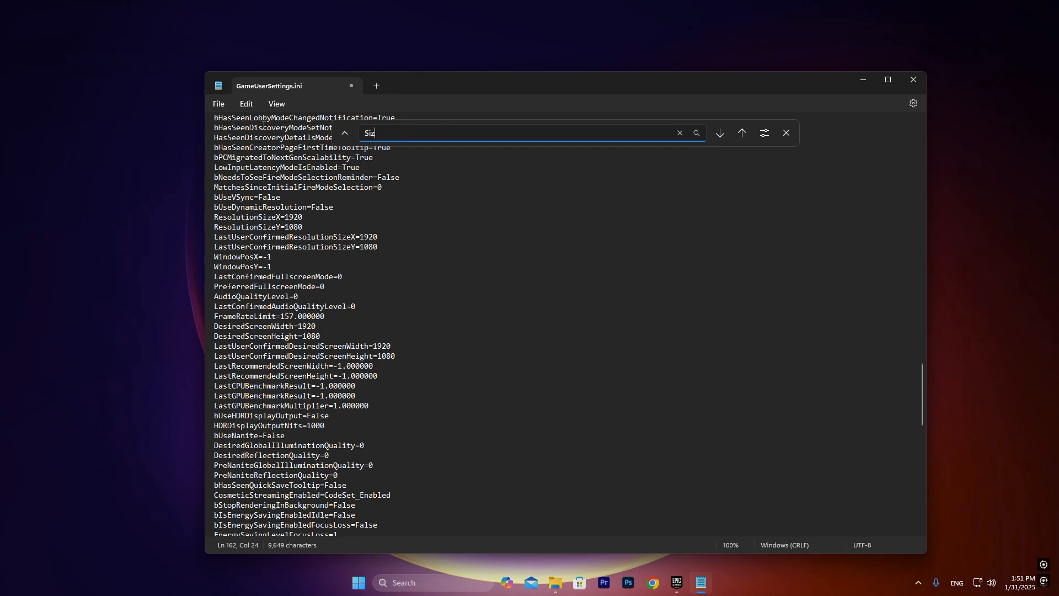
{"action": "type", "text": "X"}
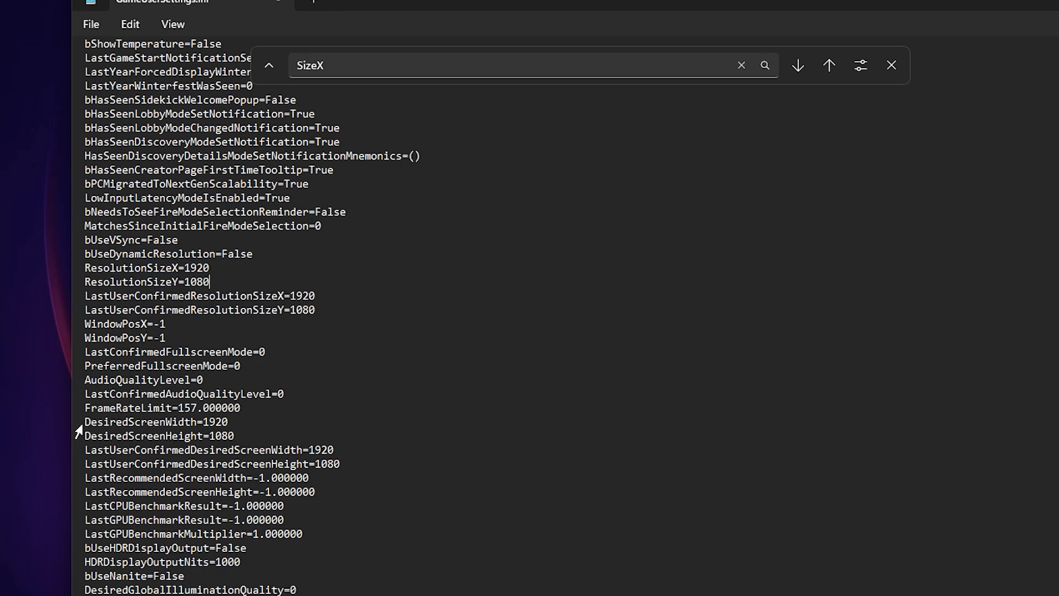
{"action": "mouse_move", "coordinate": [156, 449]}
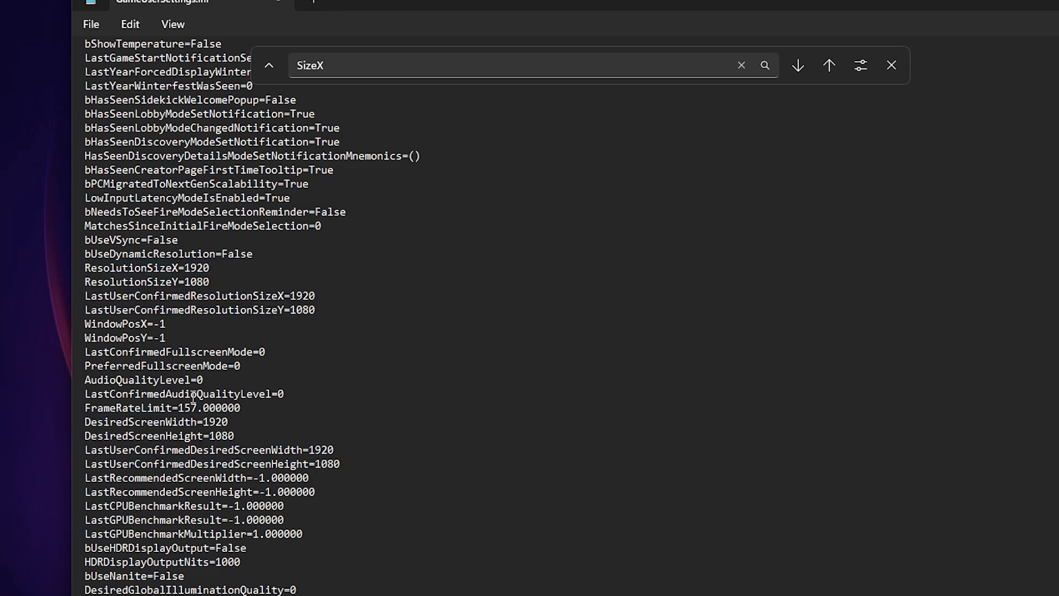
{"action": "mouse_move", "coordinate": [392, 339]}
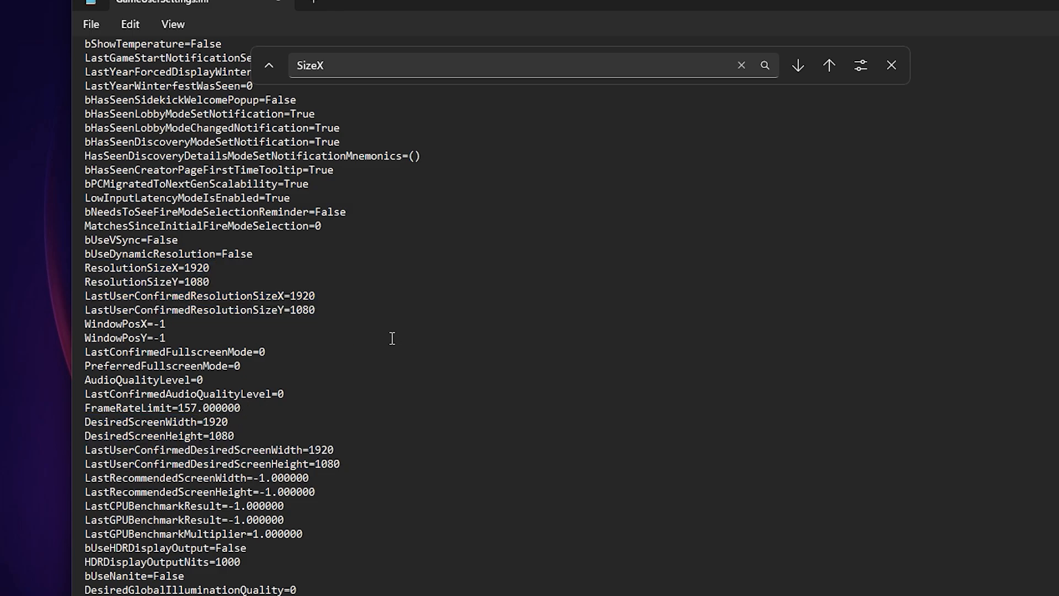
{"action": "mouse_move", "coordinate": [373, 322]}
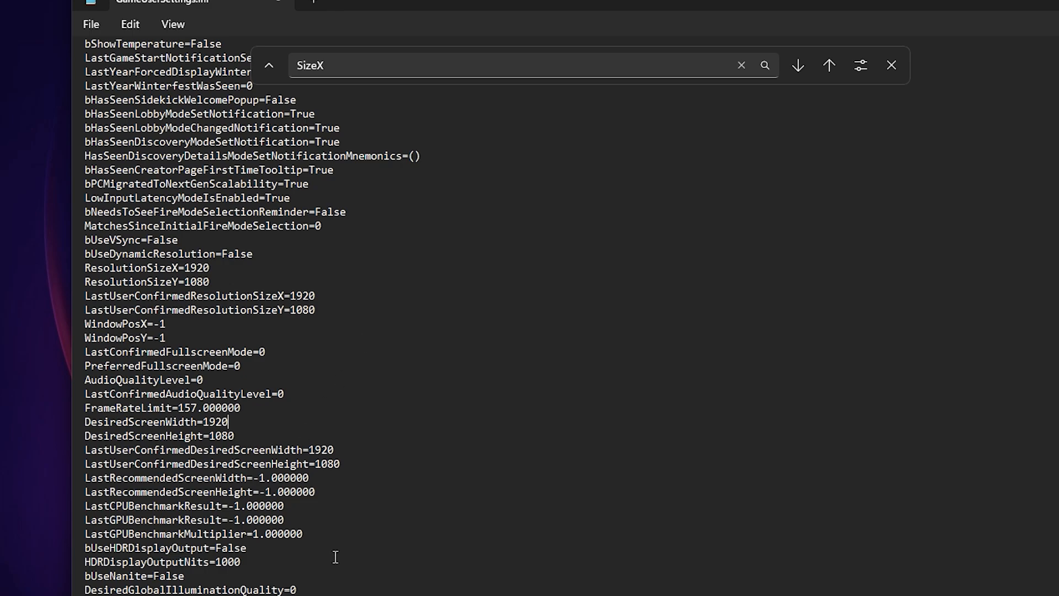
{"action": "mouse_move", "coordinate": [389, 382]}
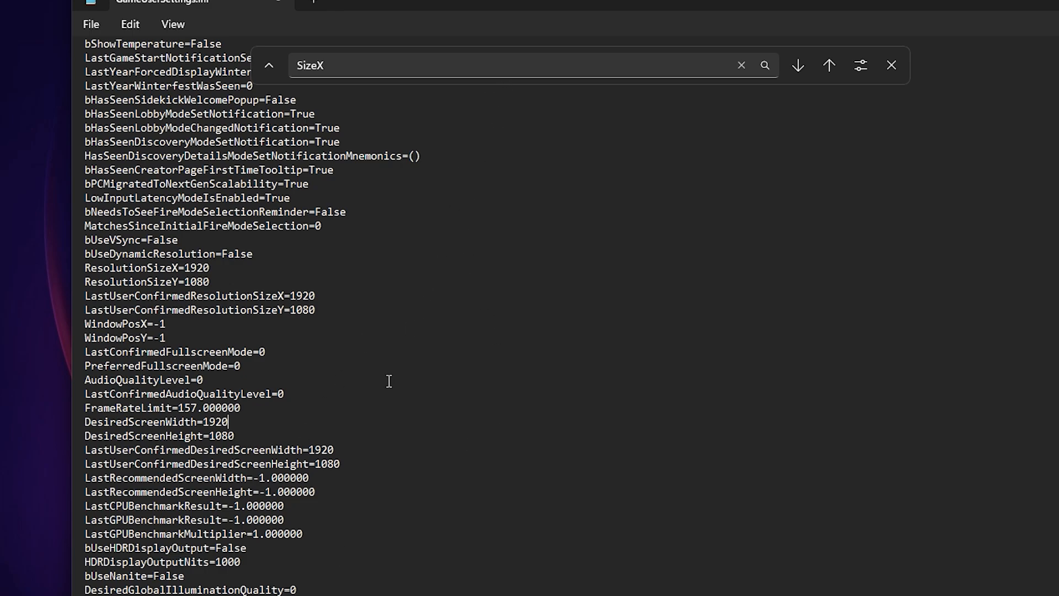
{"action": "mouse_move", "coordinate": [399, 369]}
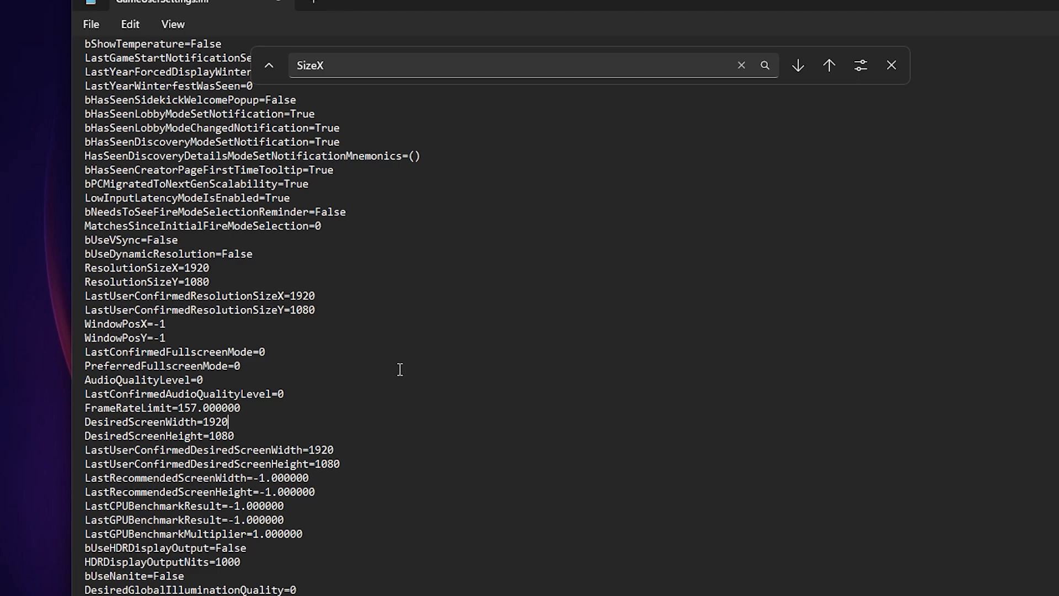
{"action": "mouse_move", "coordinate": [198, 267]}
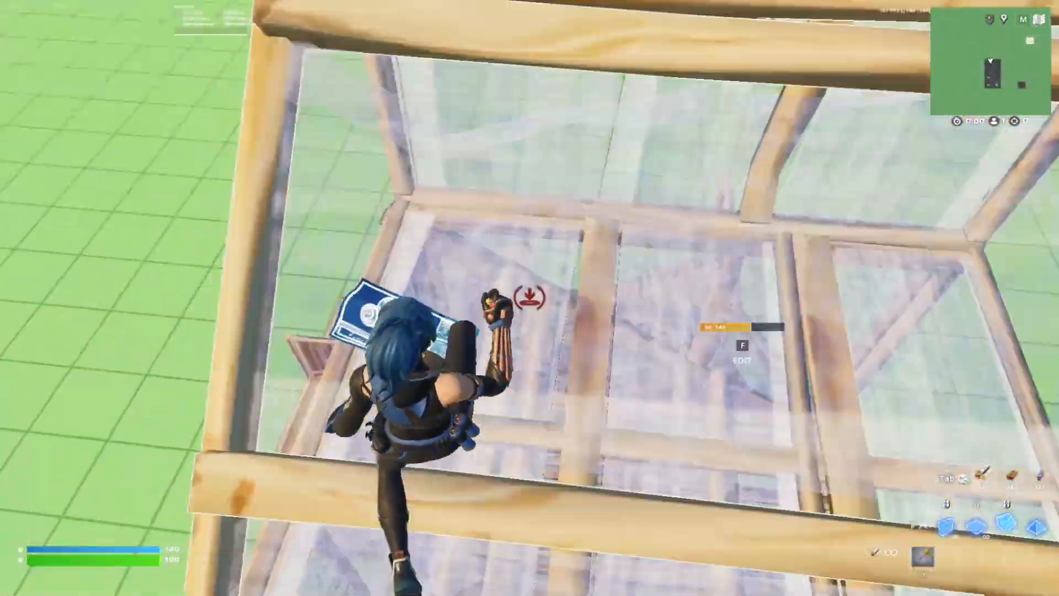
Step: Change Fortnite's Frame Rate Limit from 60 FPS to Unlimited in the Video settings
{"action": "key", "text": "Escape"}
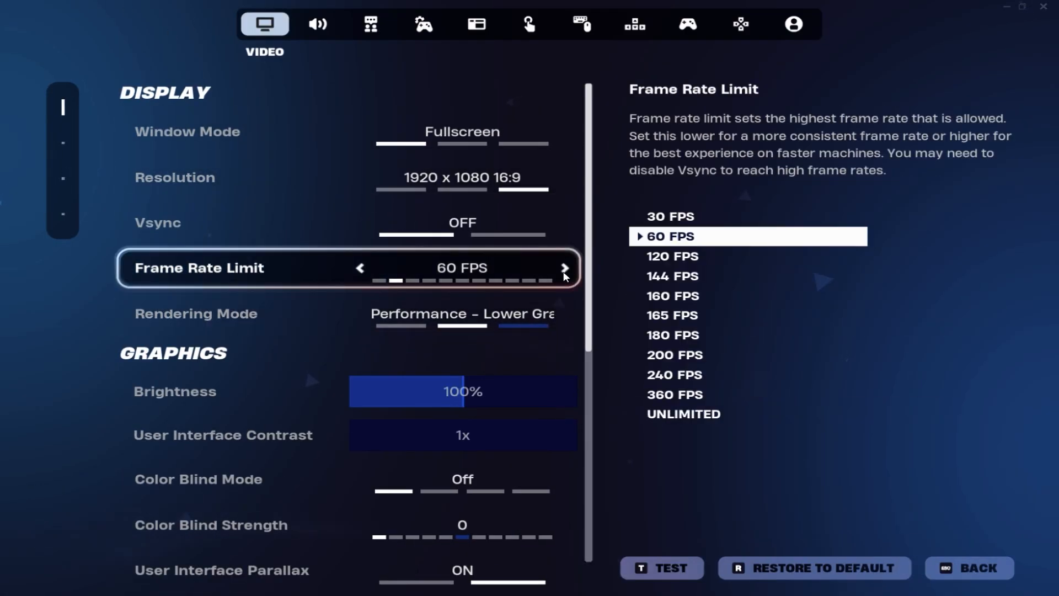
{"action": "left_click", "coordinate": [566, 268]}
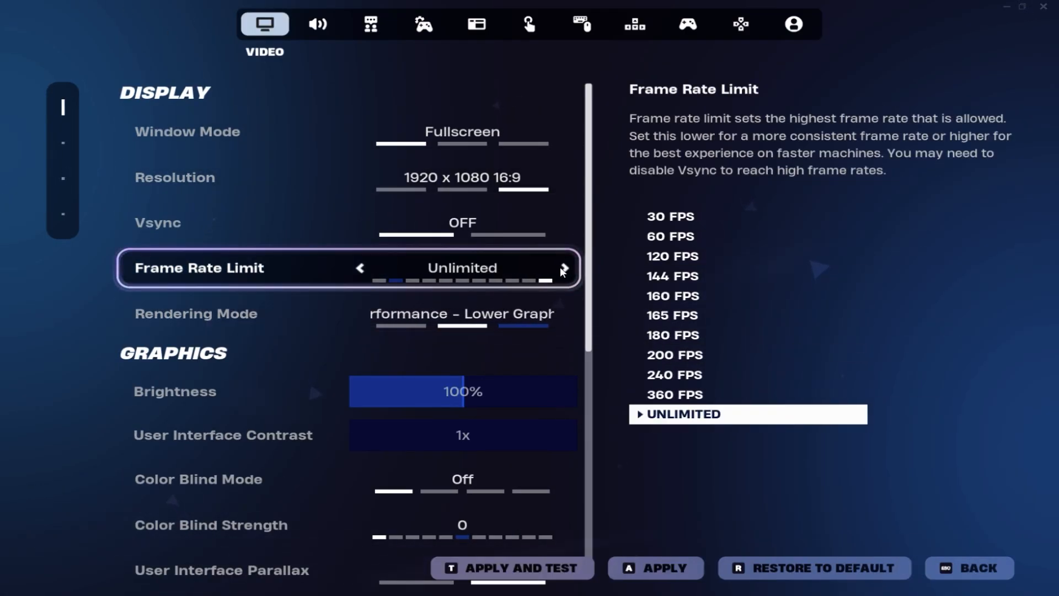